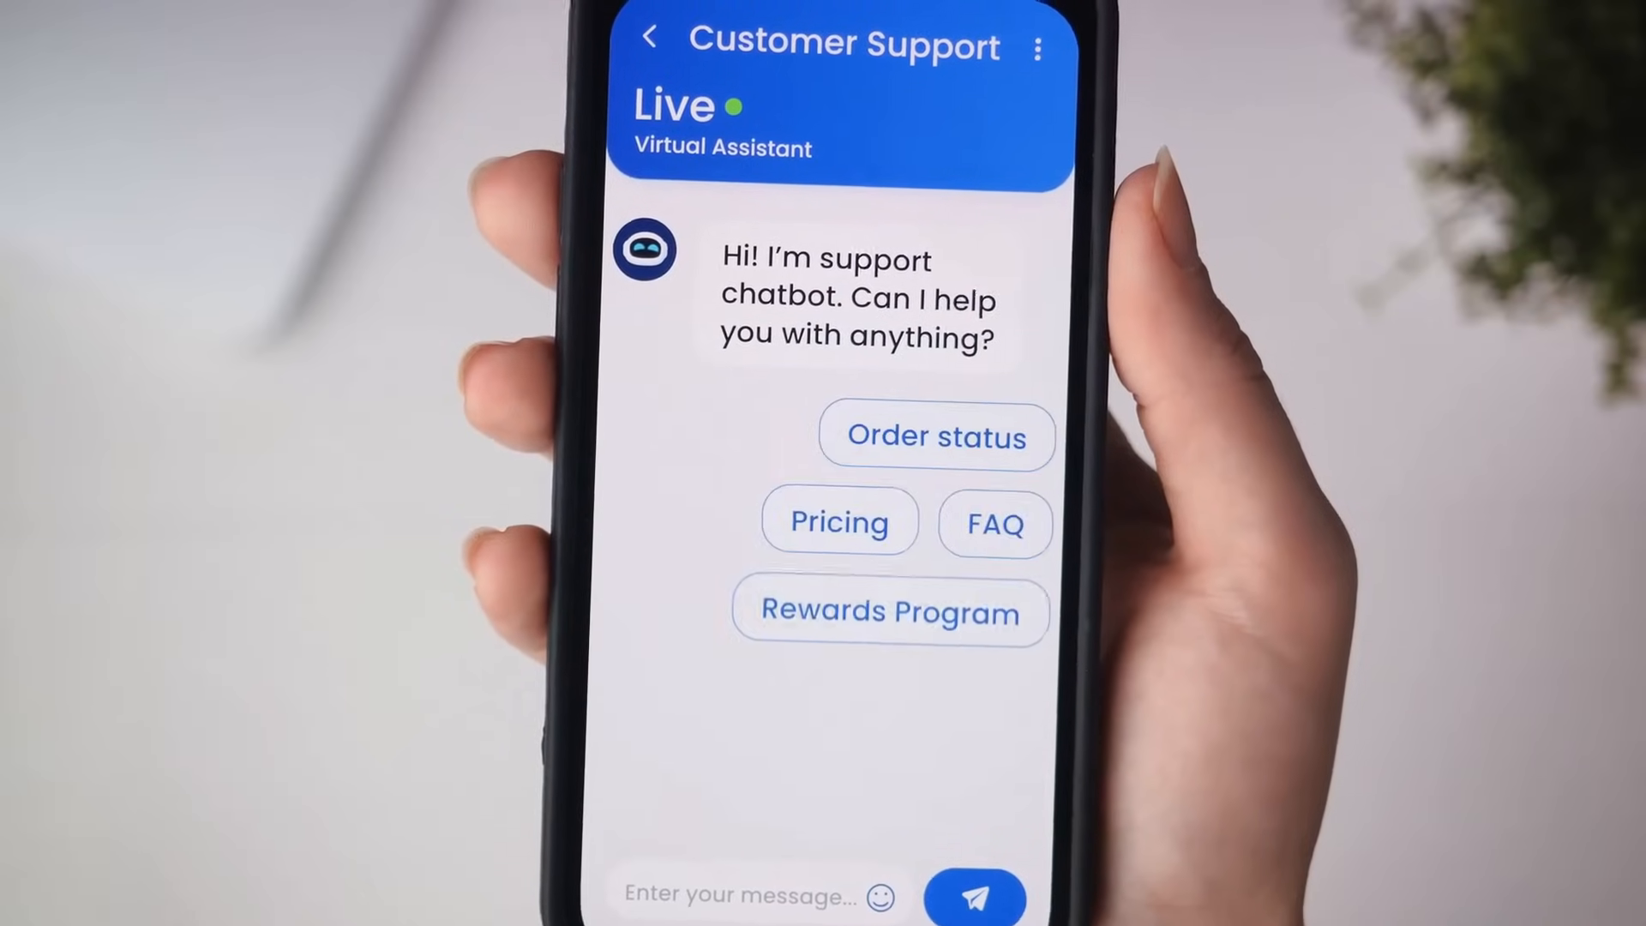
Send 'Order status' to the virtual assistant using its quick-reply chip.
click(934, 436)
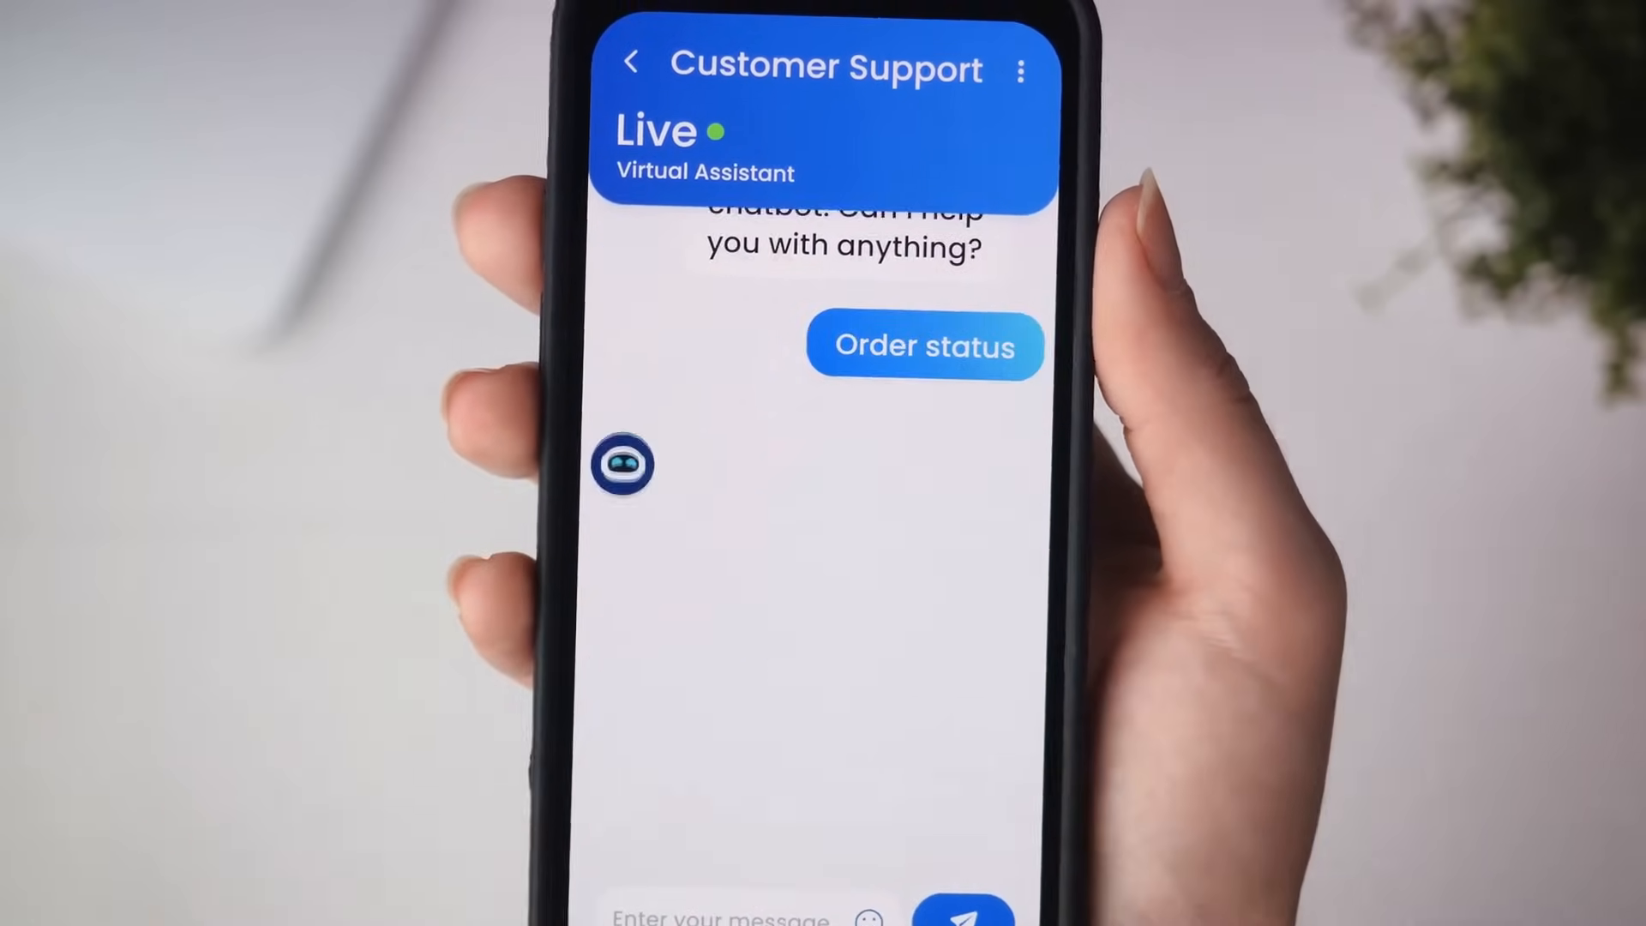